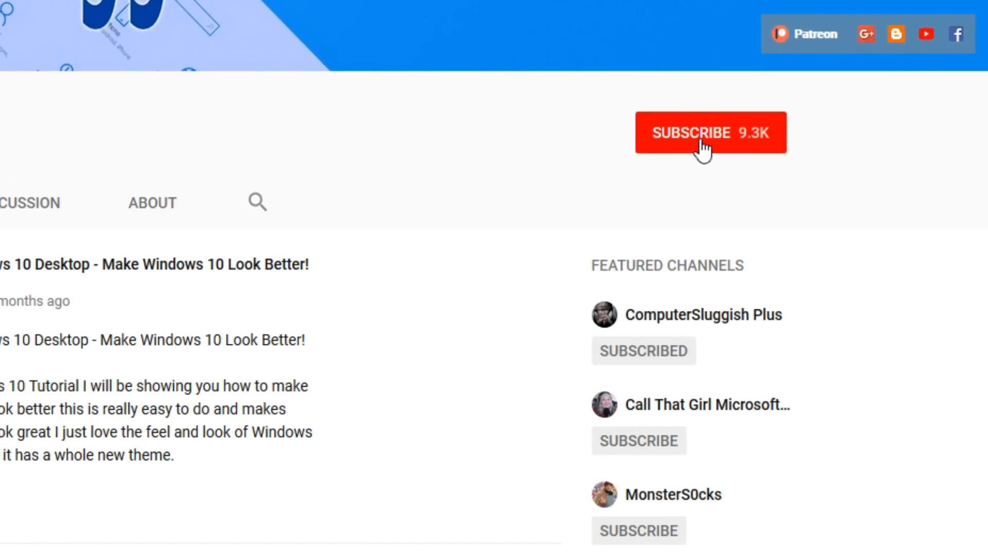
# Subscribe to the YouTube channel from its channel page
pyautogui.click(709, 132)
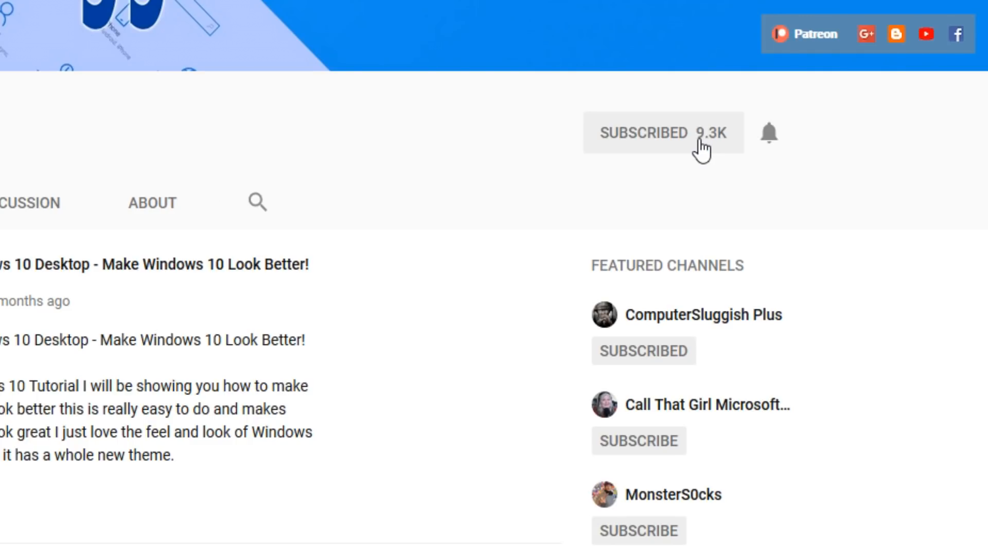
pyautogui.moveTo(769, 134)
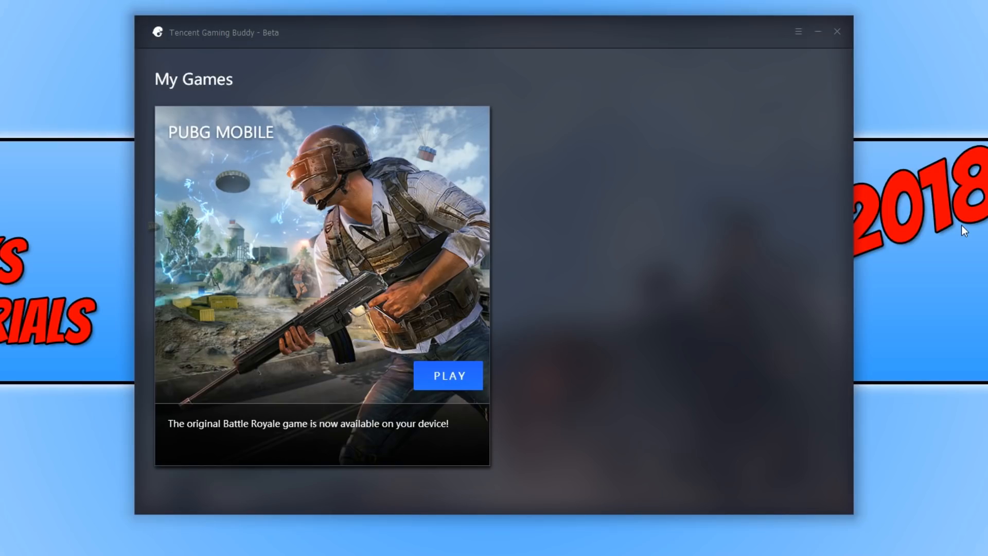
pyautogui.moveTo(796, 48)
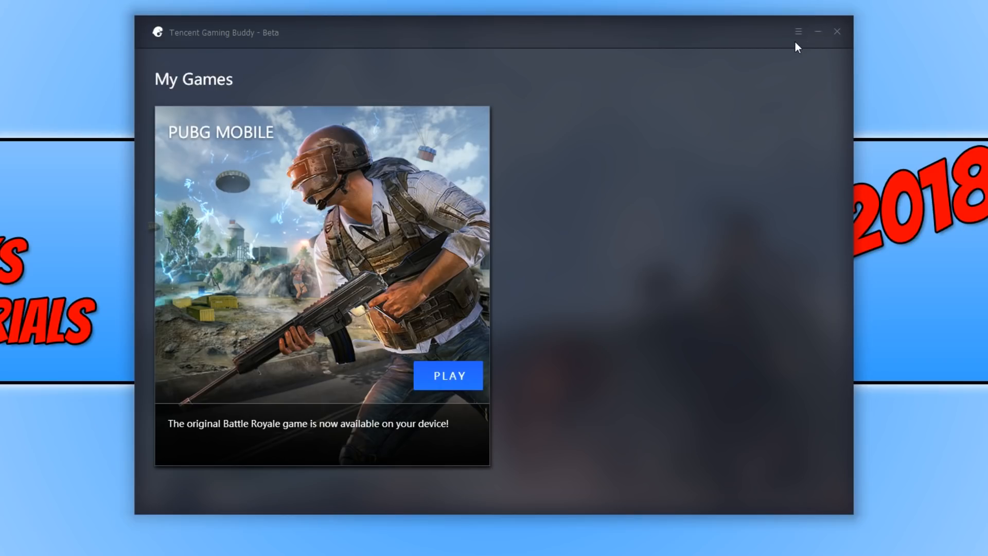
# Open Setting Center through the title-bar menu's Setting option
pyautogui.click(797, 31)
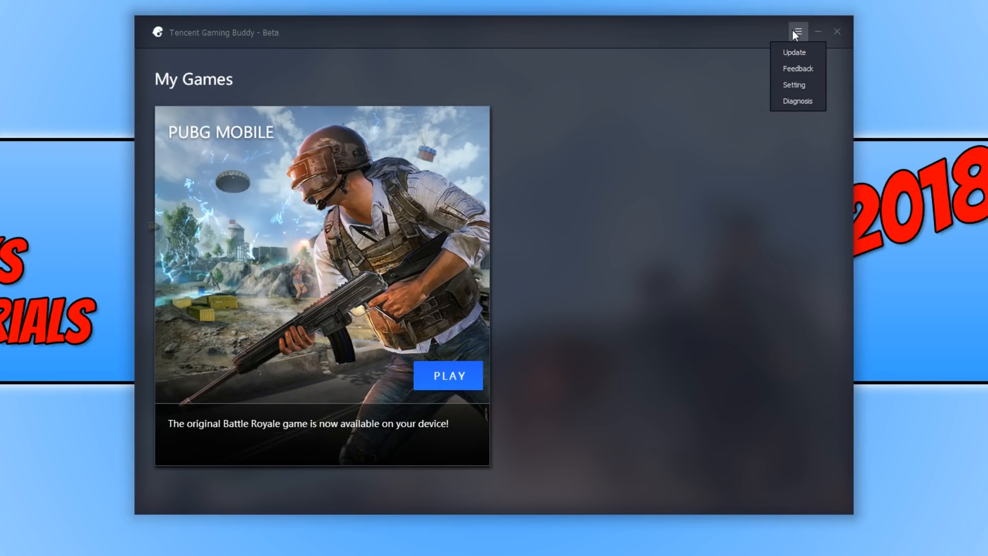
pyautogui.click(794, 84)
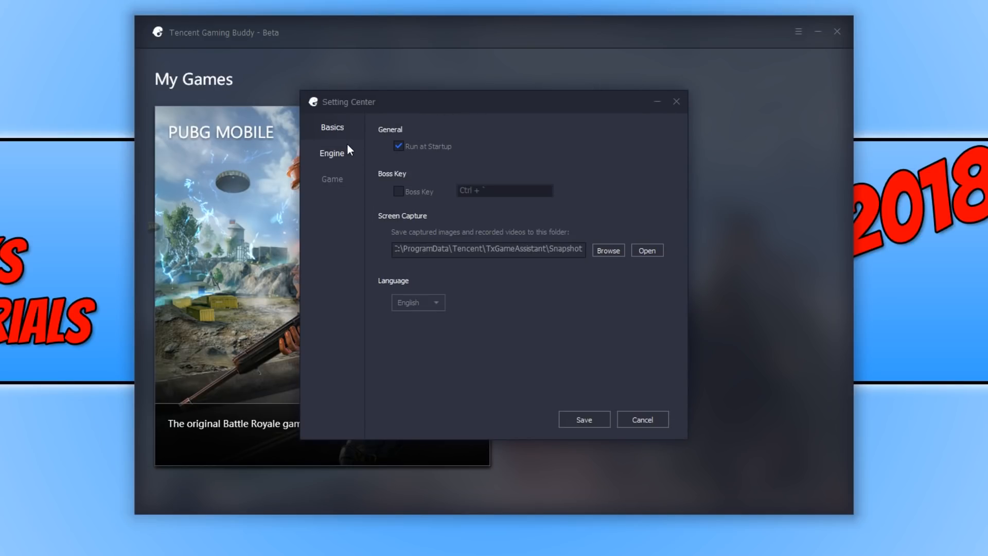
# Switch Setting Center to the Engine page showing memory, cores, resolution and DPI
pyautogui.click(331, 152)
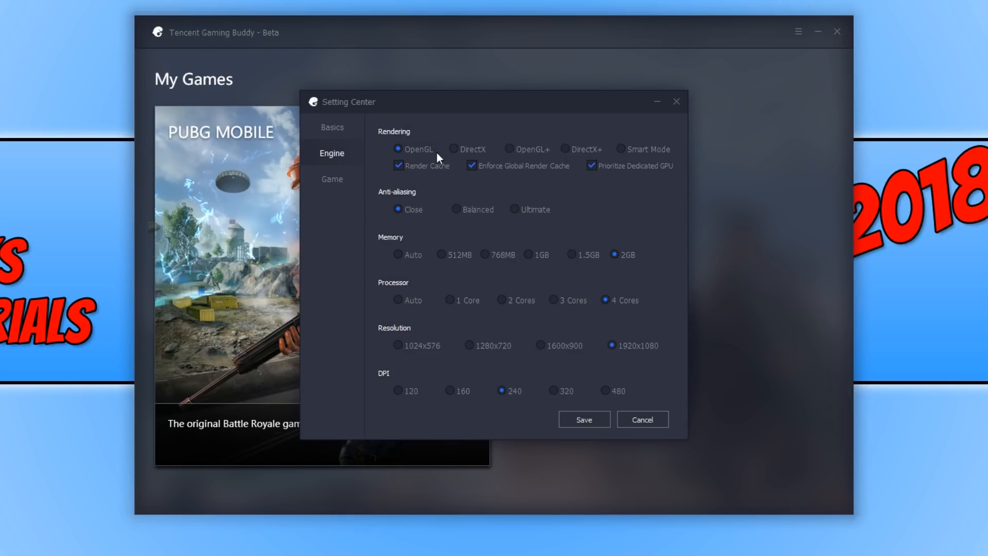
pyautogui.moveTo(479, 157)
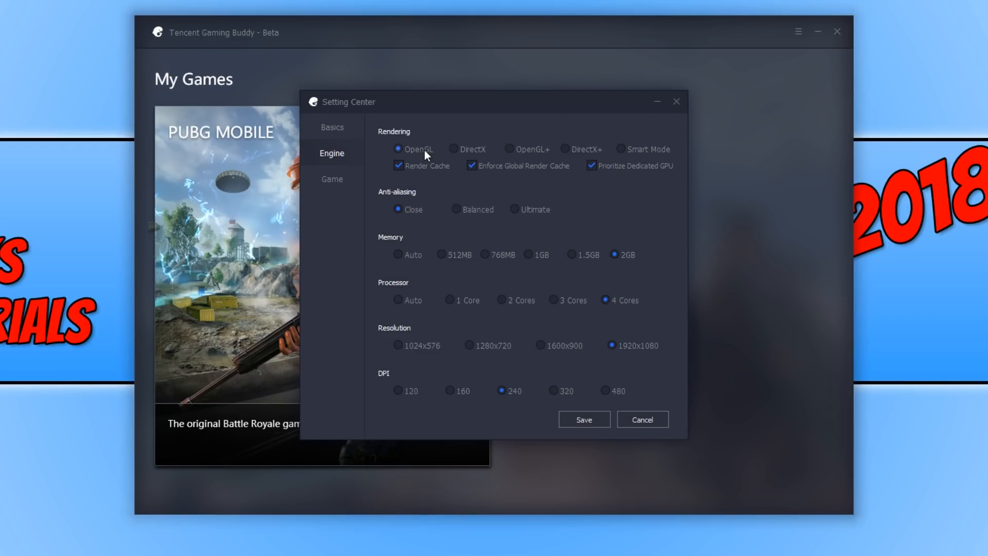
pyautogui.moveTo(414, 174)
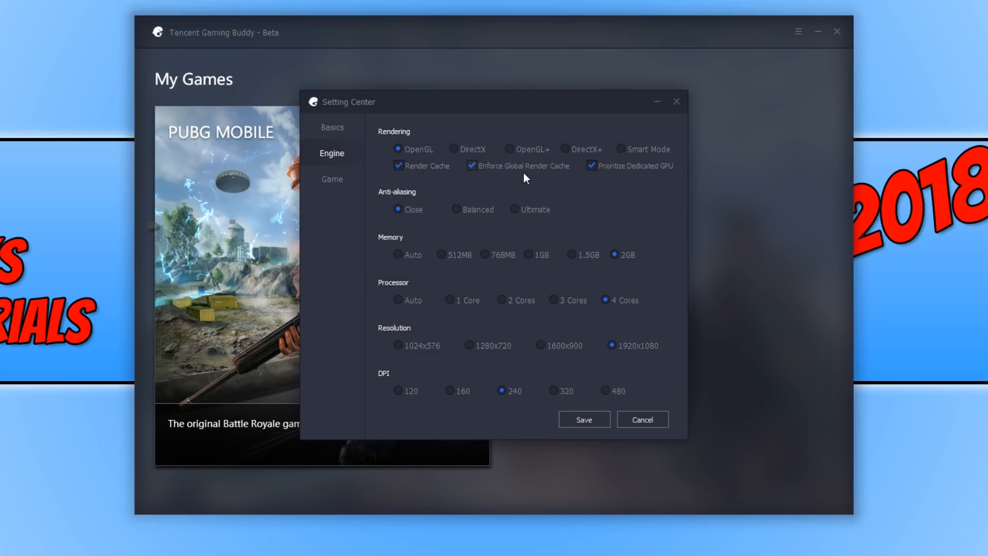
pyautogui.moveTo(600, 200)
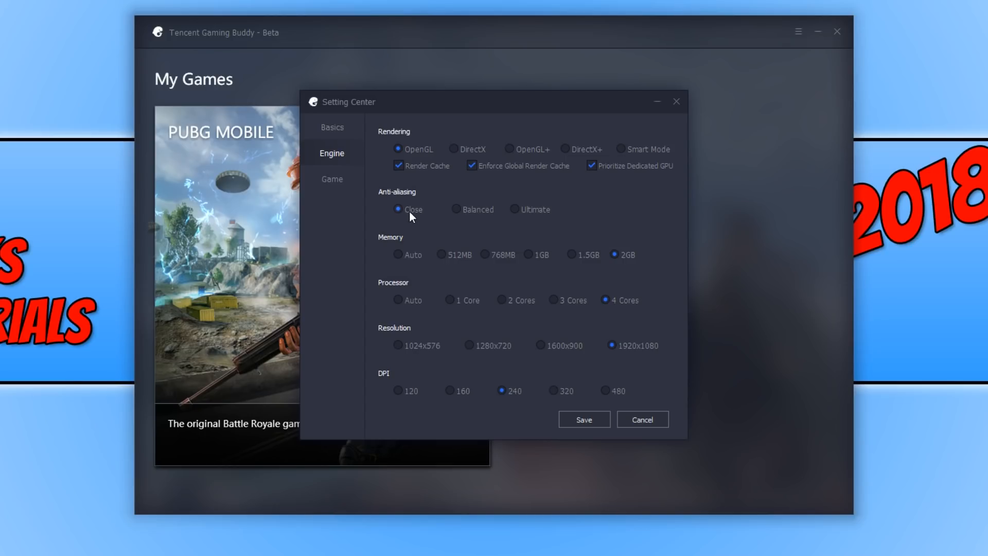
pyautogui.moveTo(408, 209)
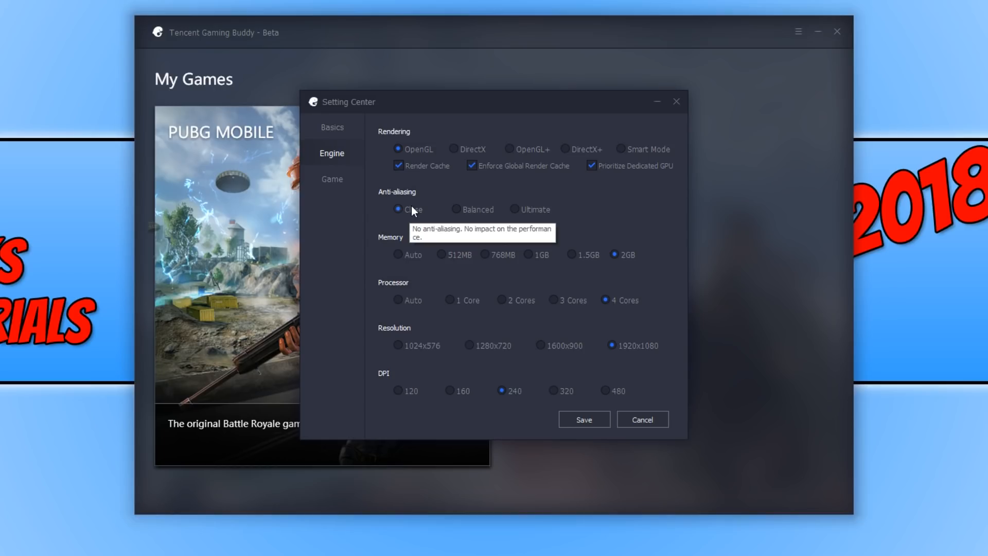
pyautogui.moveTo(528, 210)
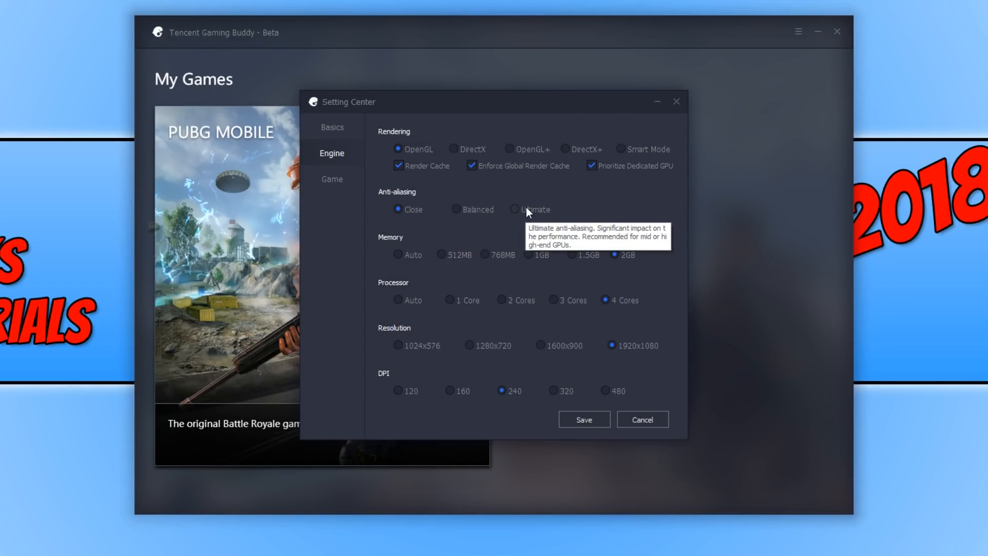
pyautogui.moveTo(584, 219)
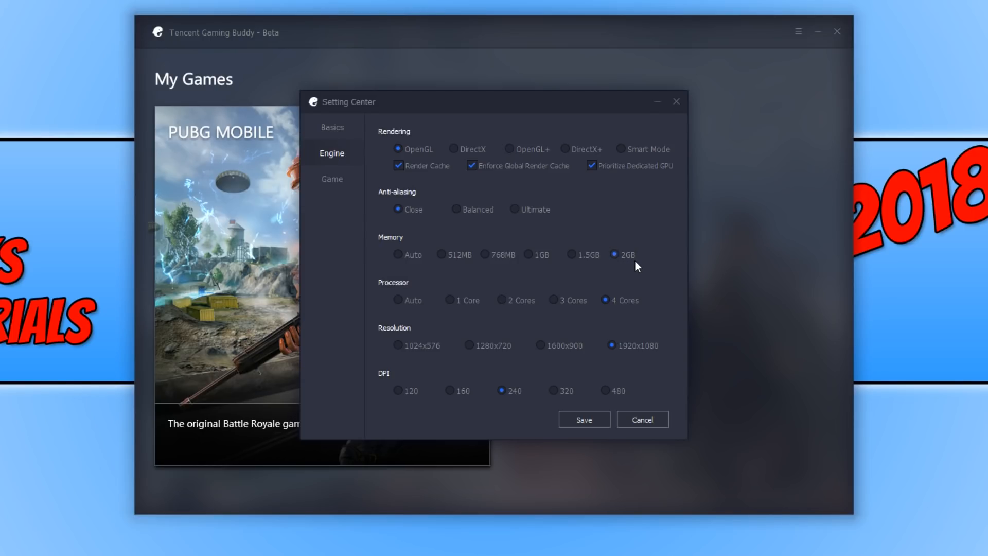
pyautogui.moveTo(532, 260)
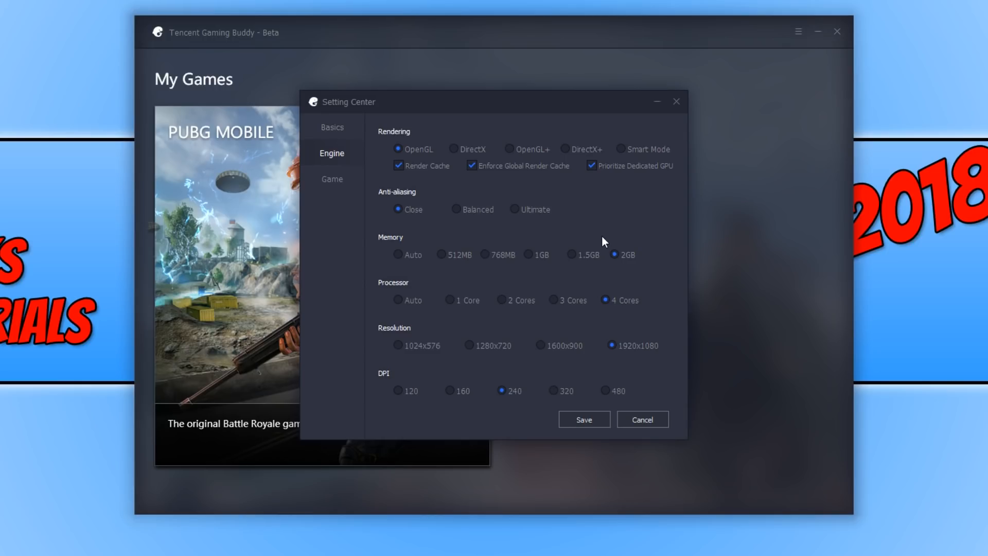
pyautogui.moveTo(434, 301)
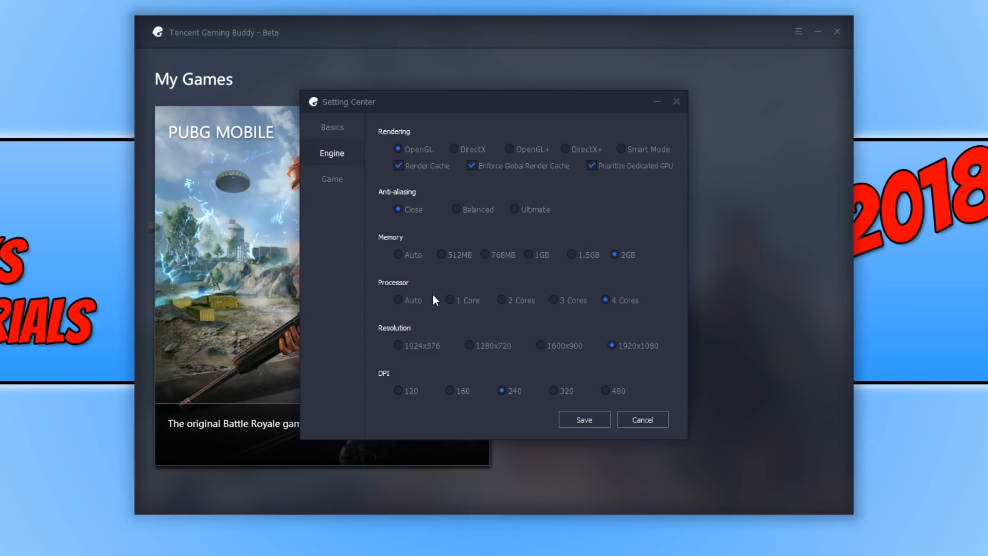
pyautogui.moveTo(592, 306)
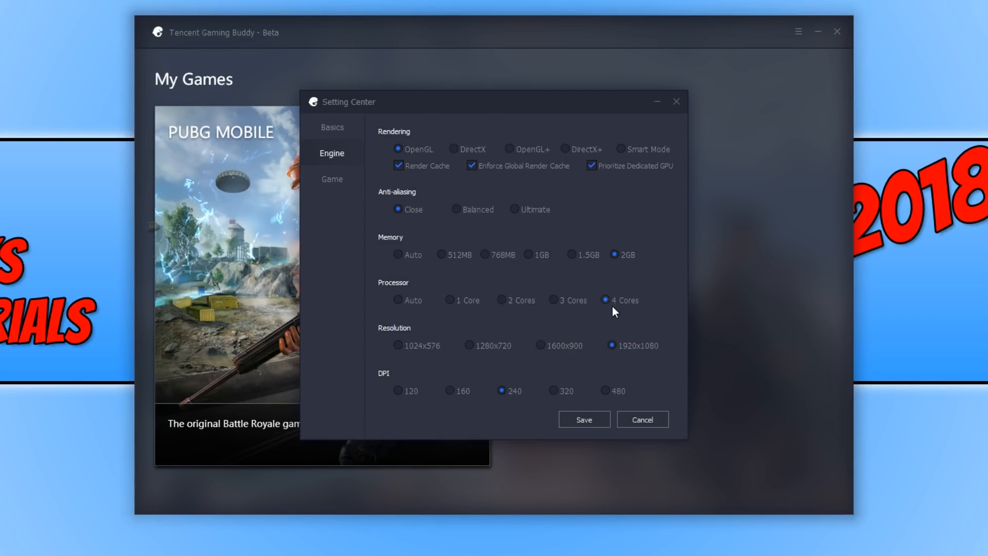
pyautogui.moveTo(457, 290)
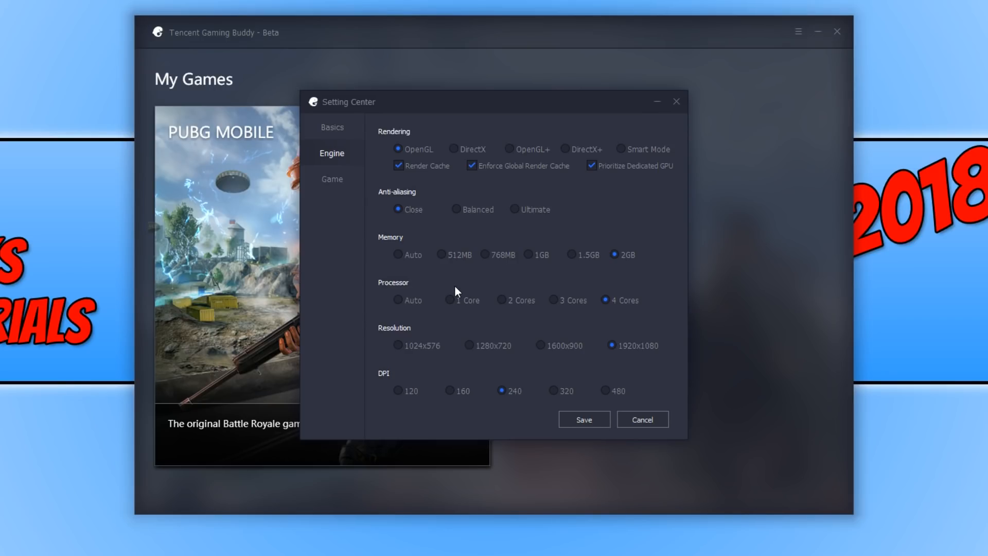
pyautogui.moveTo(485, 334)
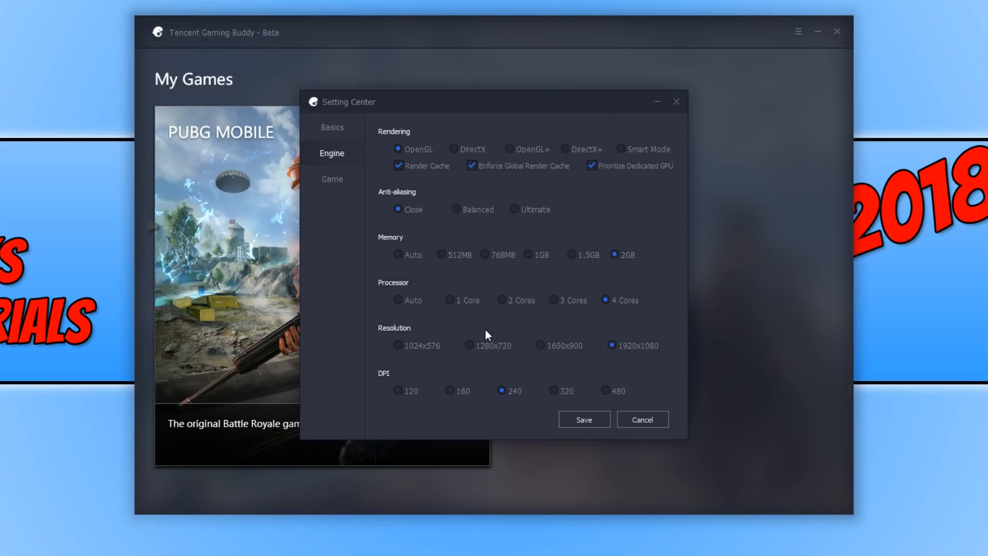
pyautogui.moveTo(663, 358)
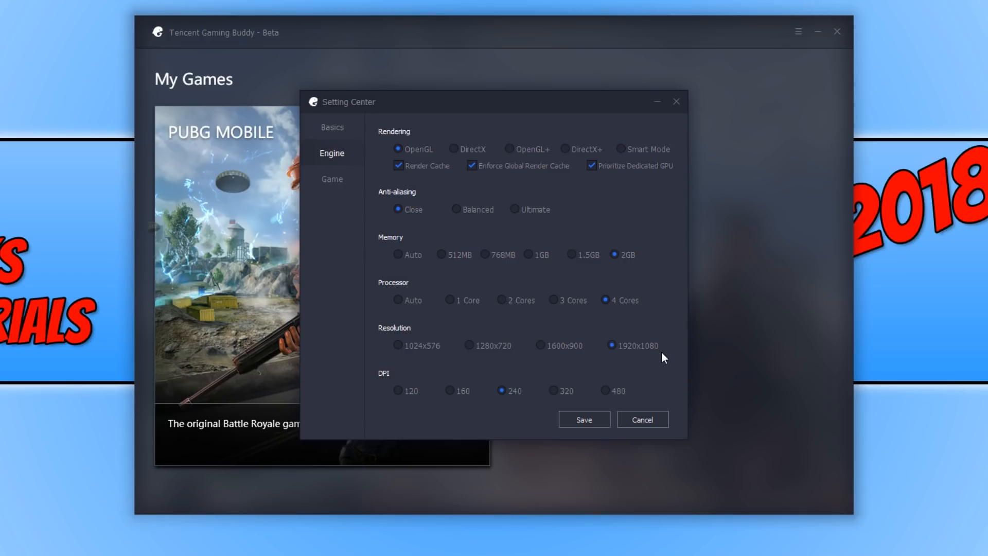
pyautogui.moveTo(677, 357)
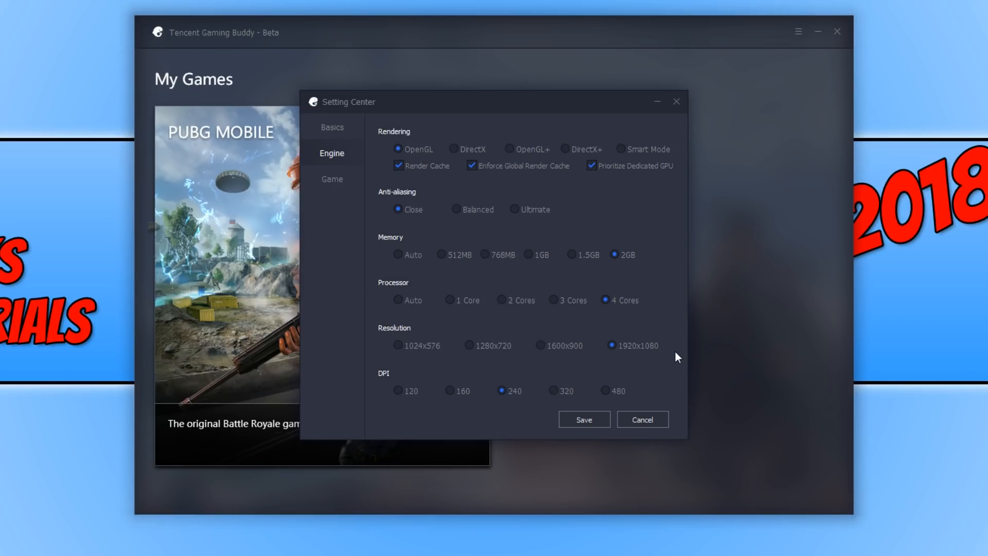
pyautogui.moveTo(512, 364)
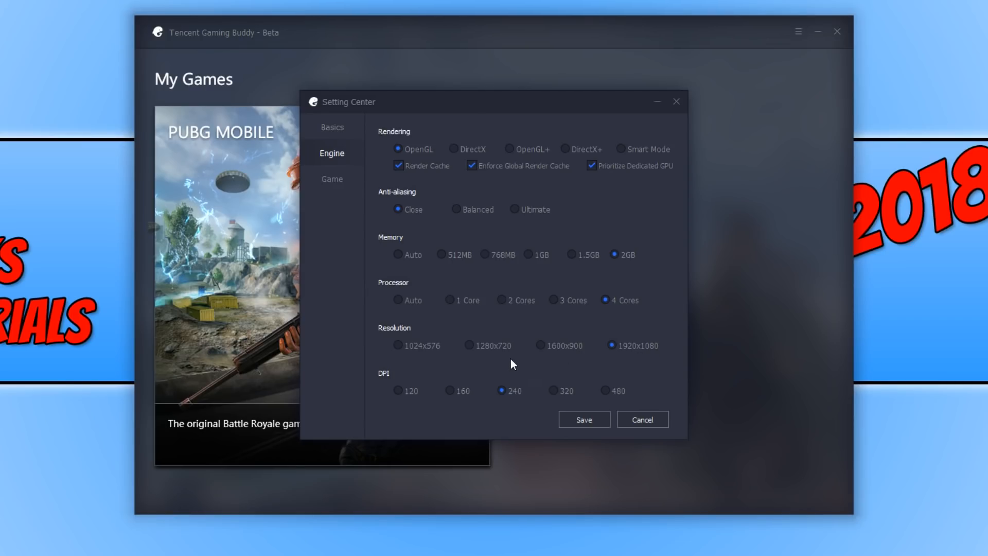
pyautogui.moveTo(421, 375)
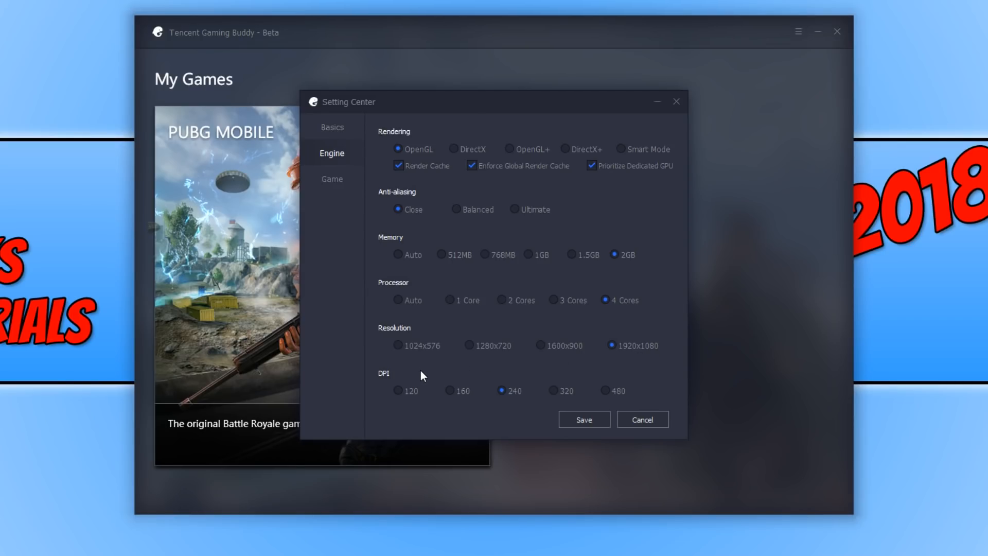
pyautogui.moveTo(433, 360)
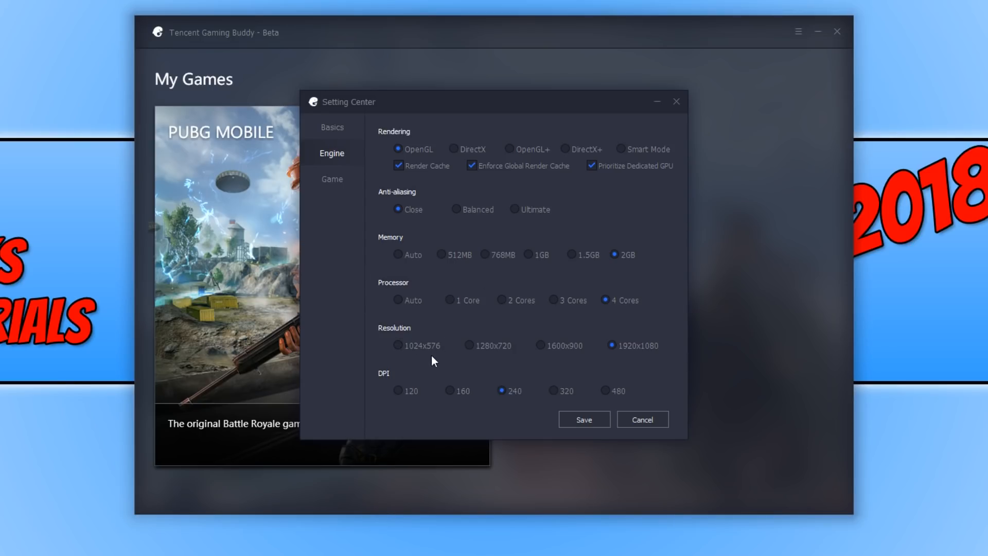
pyautogui.moveTo(420, 357)
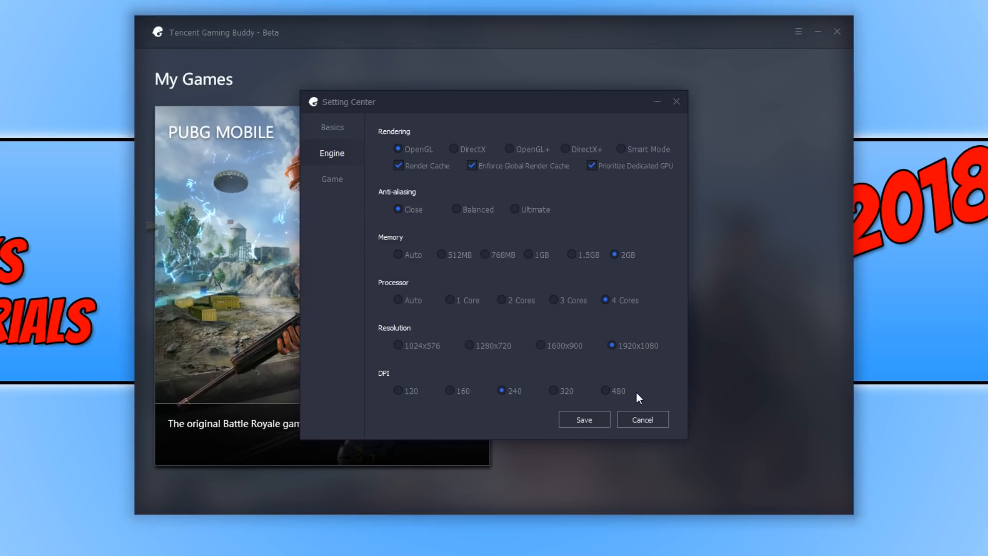
pyautogui.moveTo(477, 368)
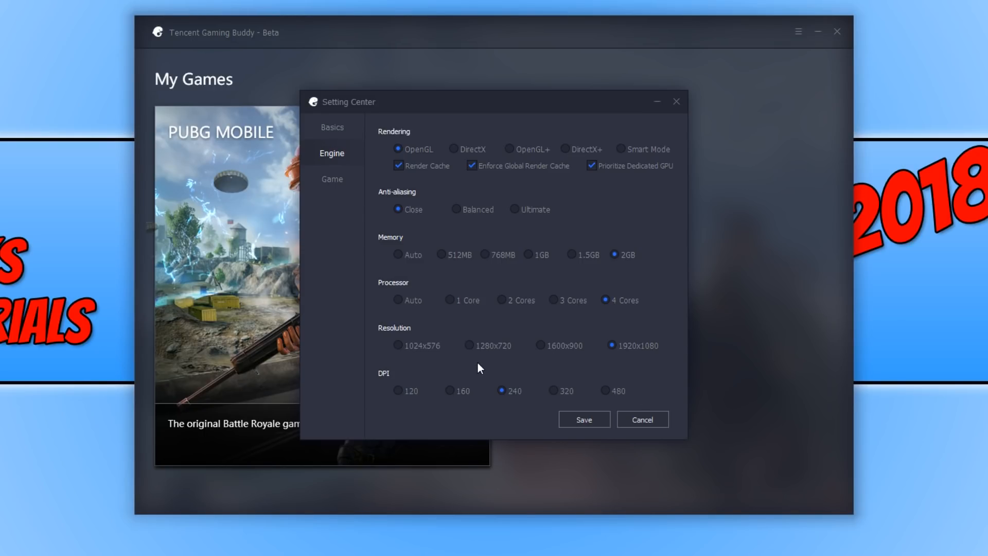
pyautogui.moveTo(467, 378)
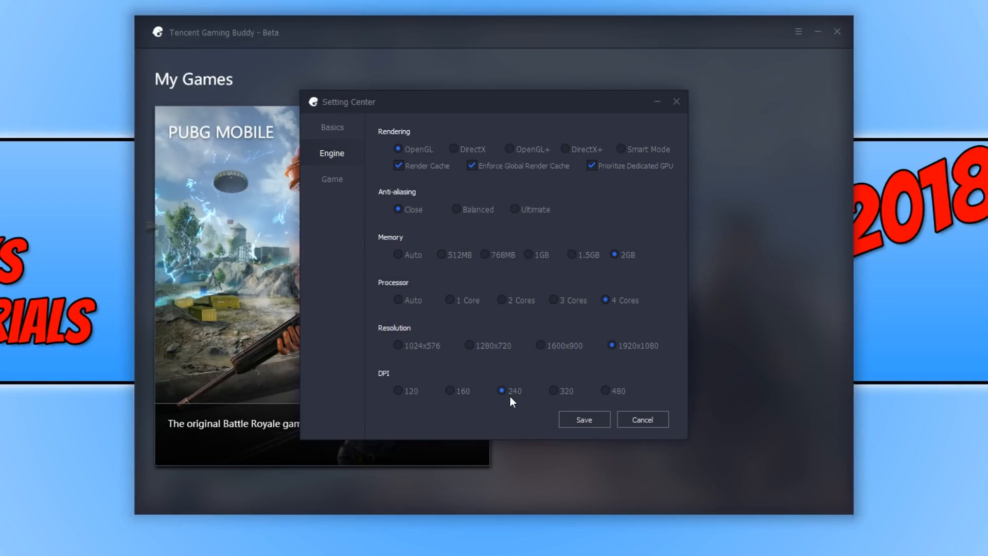
pyautogui.moveTo(502, 404)
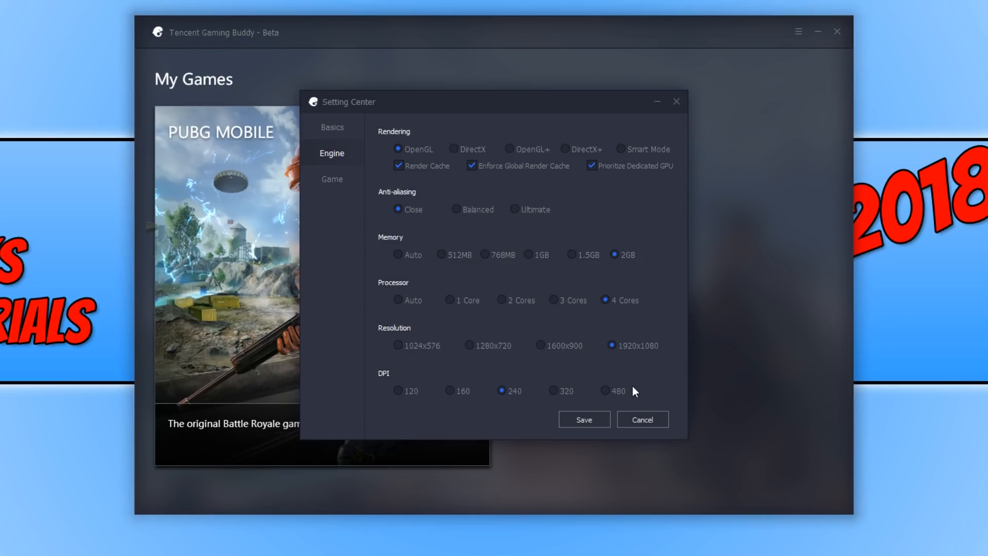
pyautogui.moveTo(605, 398)
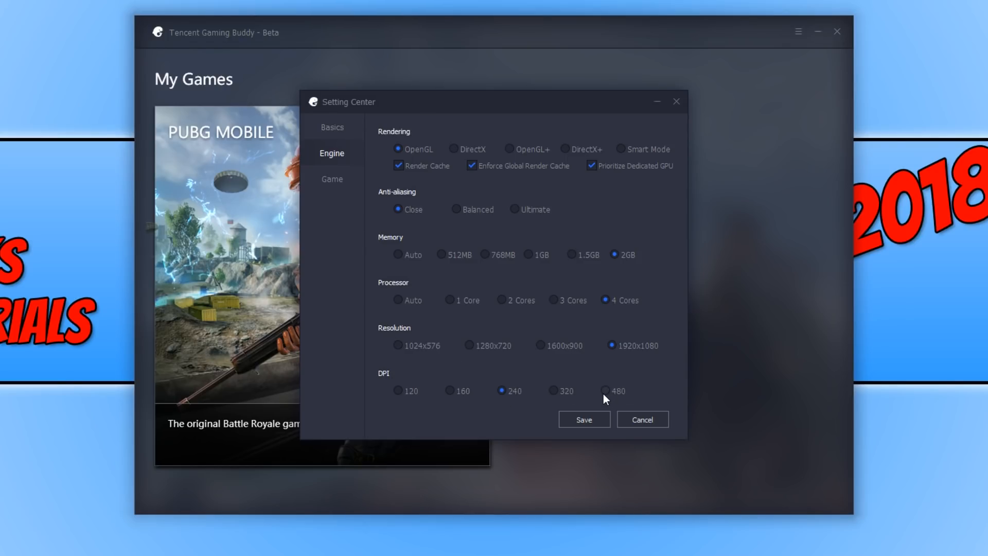
pyautogui.moveTo(608, 395)
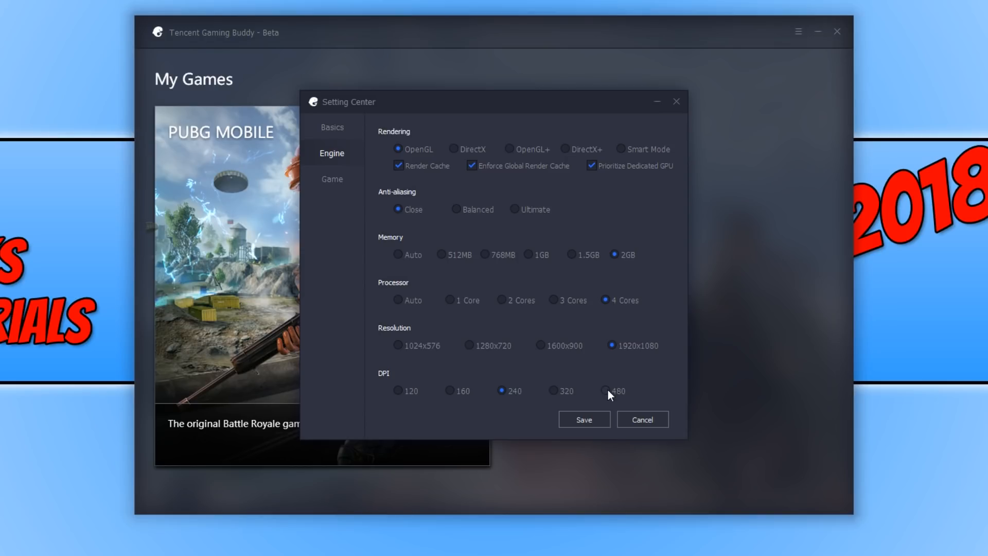
pyautogui.moveTo(610, 395)
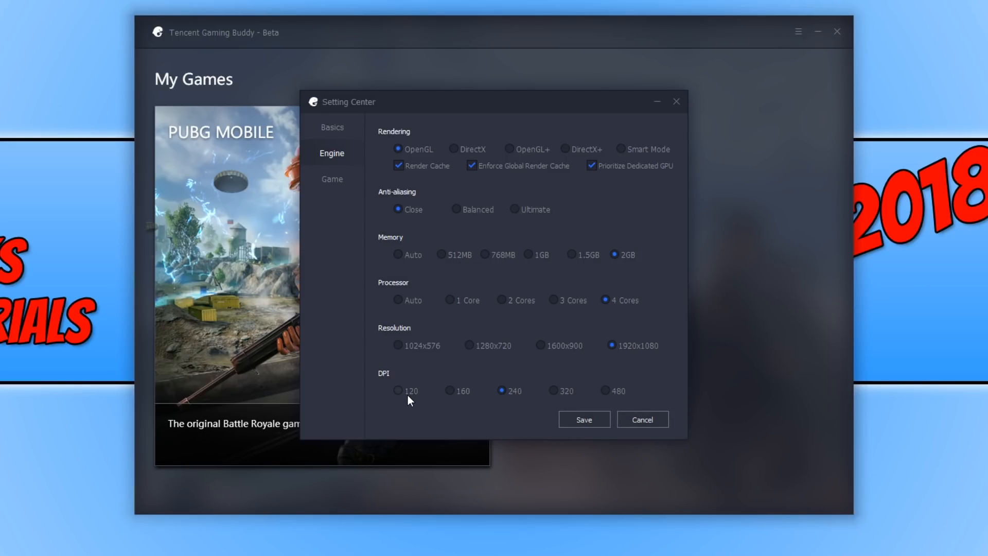
# Select DPI 120, resolution 1024x576, 2 processor cores and 1GB memory
pyautogui.click(398, 391)
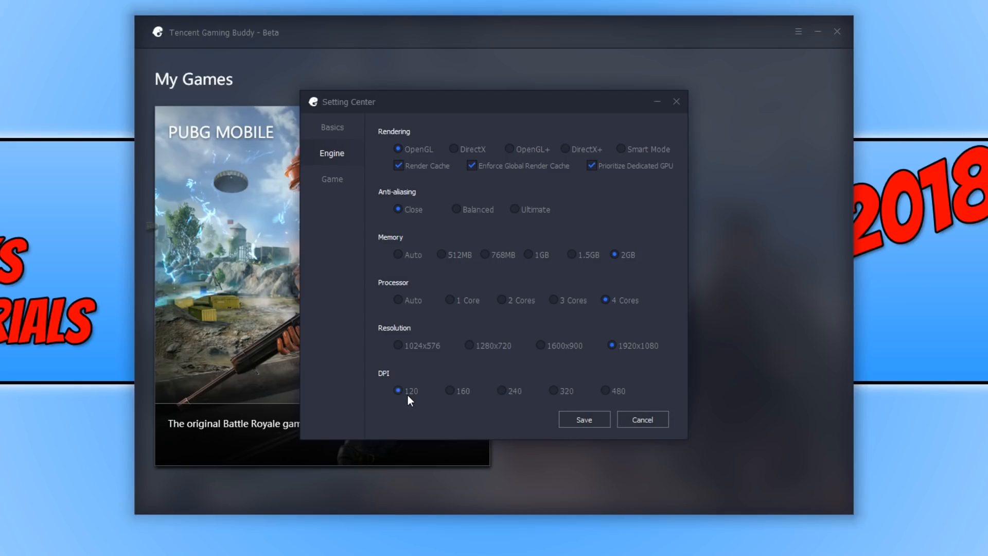
pyautogui.moveTo(418, 354)
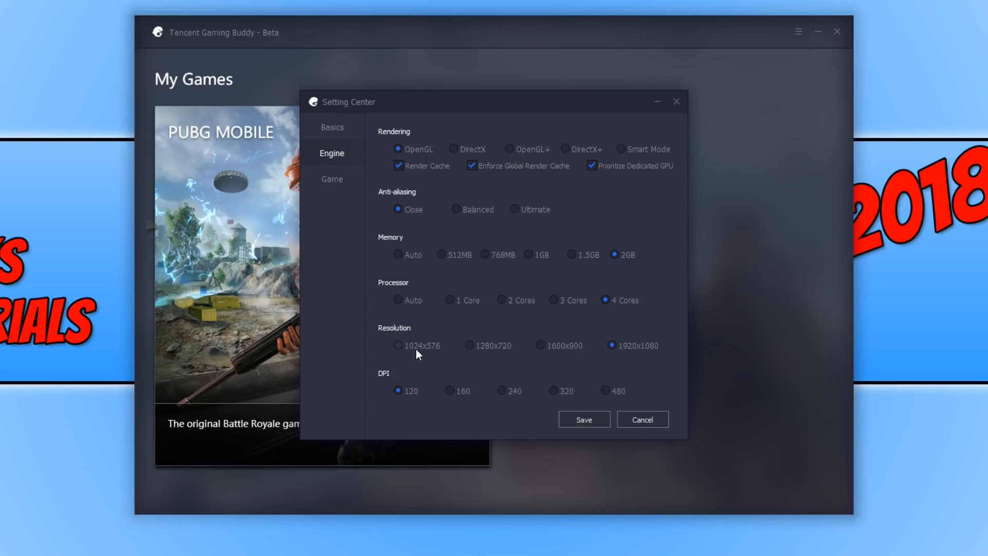
pyautogui.click(398, 345)
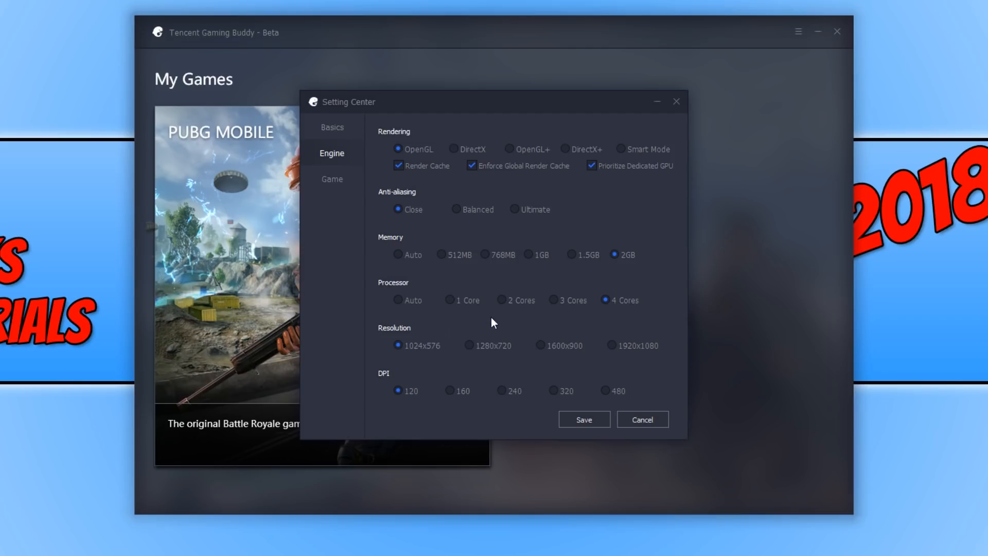
pyautogui.click(449, 300)
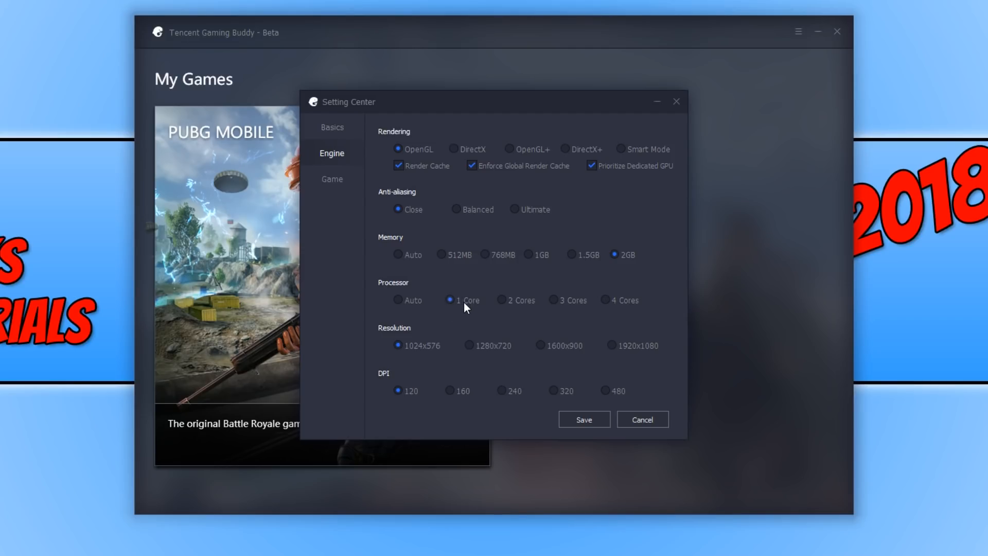
pyautogui.click(500, 300)
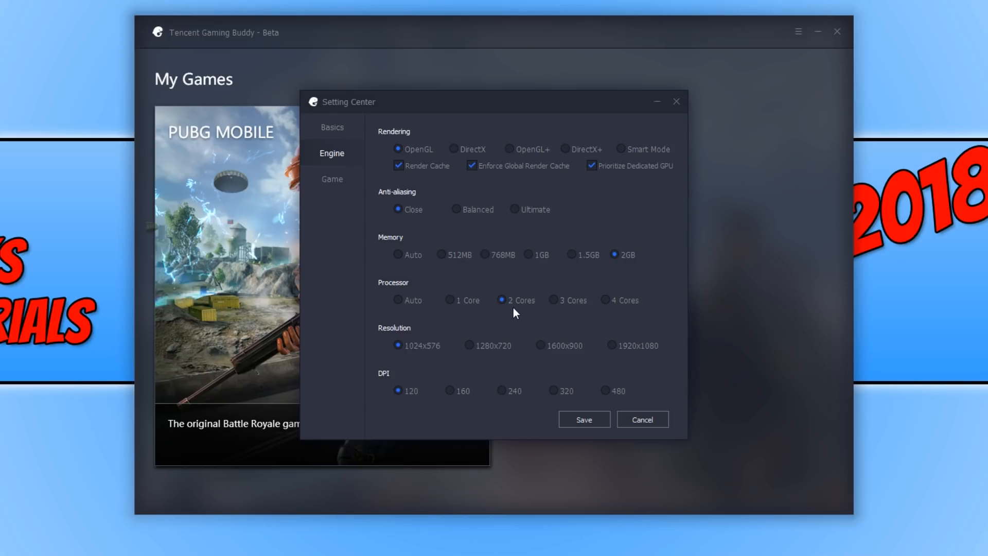
pyautogui.click(441, 254)
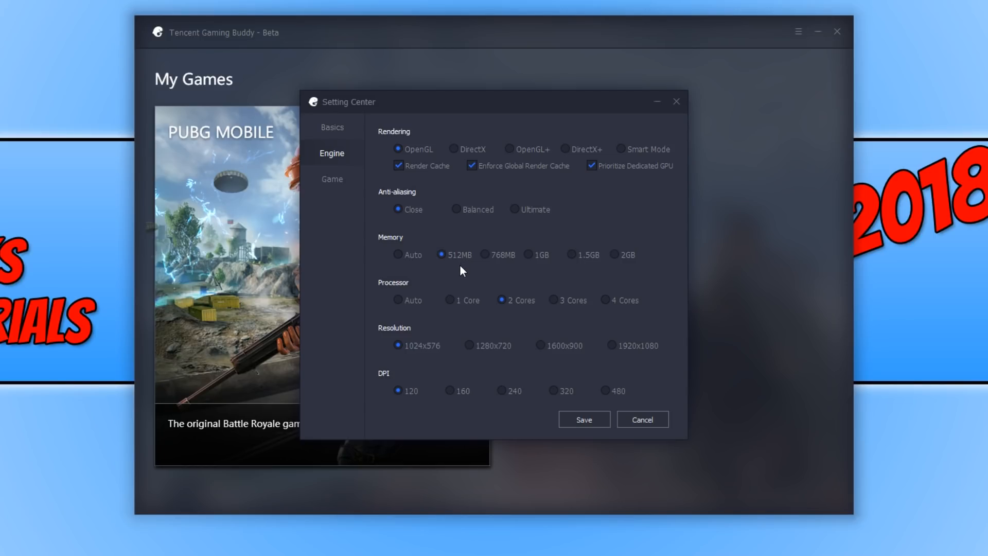
pyautogui.moveTo(464, 277)
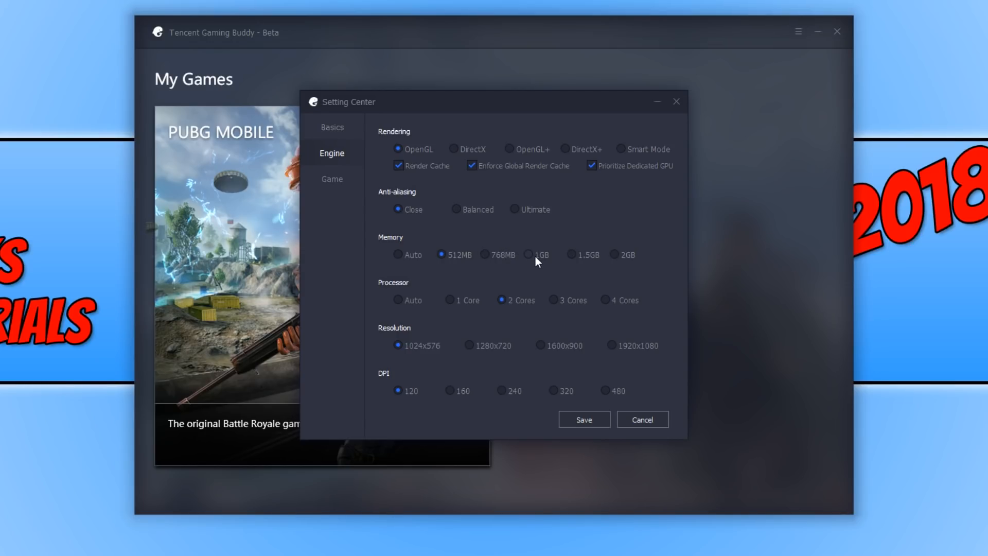
pyautogui.click(528, 255)
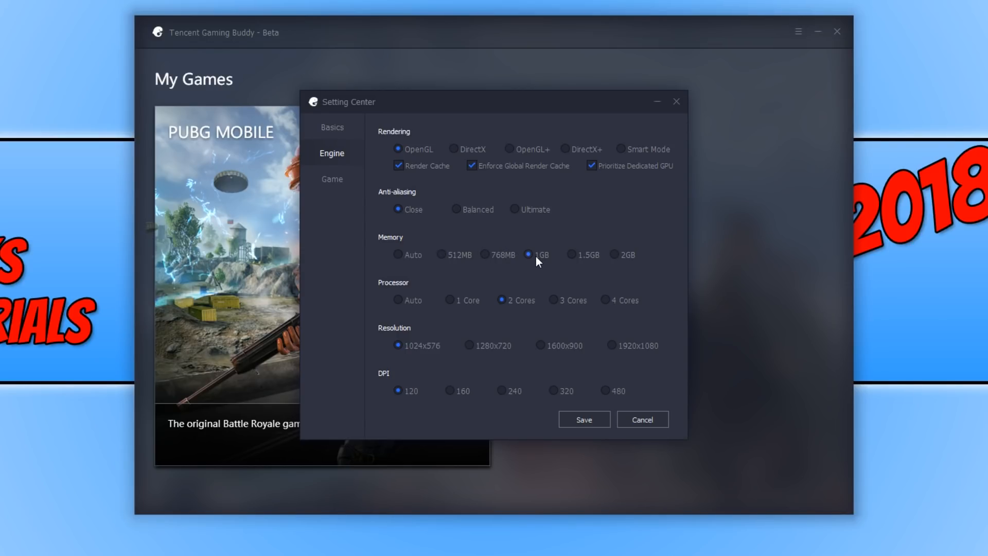
pyautogui.moveTo(398, 209)
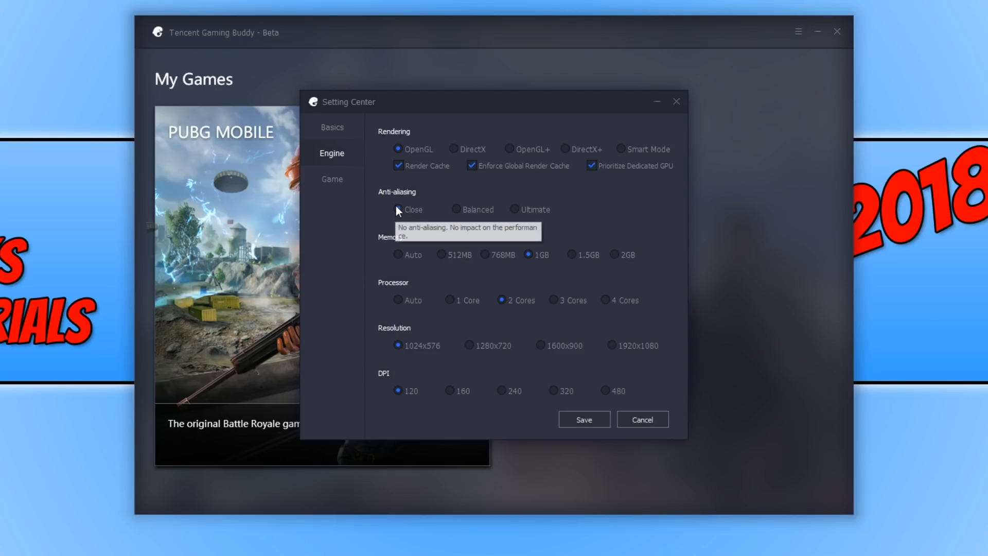
pyautogui.moveTo(391, 216)
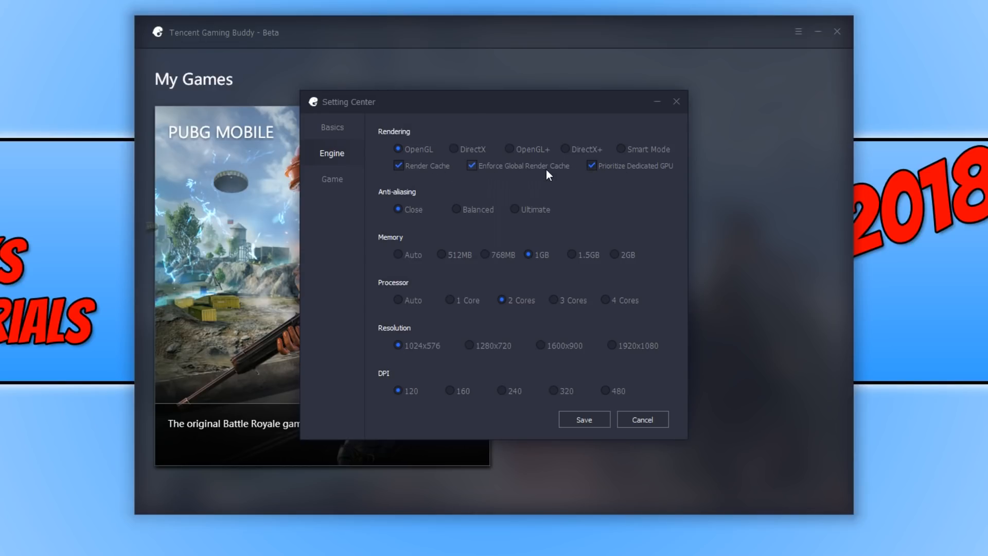
pyautogui.moveTo(638, 228)
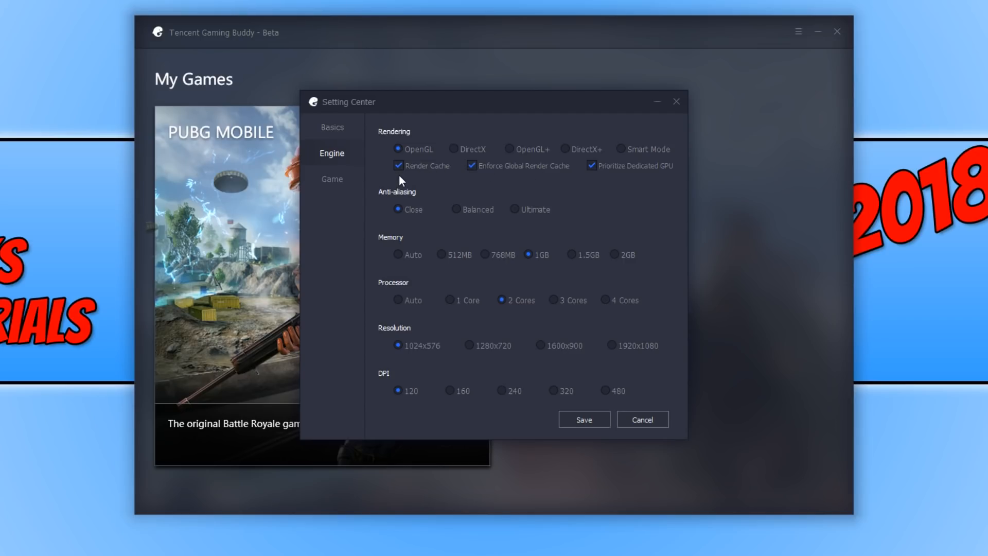
pyautogui.moveTo(548, 213)
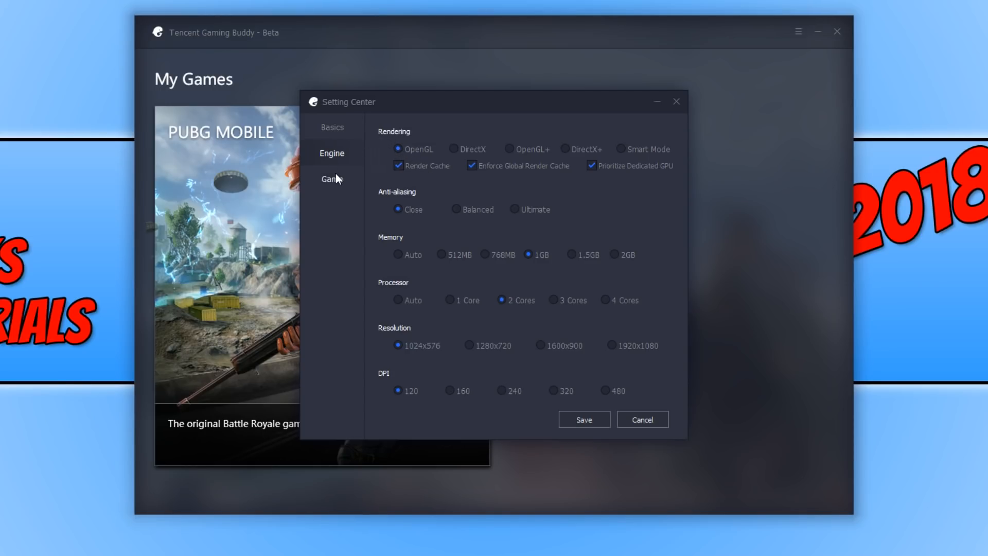
# Open the Game page for PUBG MOBILE, keeping SD 720P resolution
pyautogui.click(331, 179)
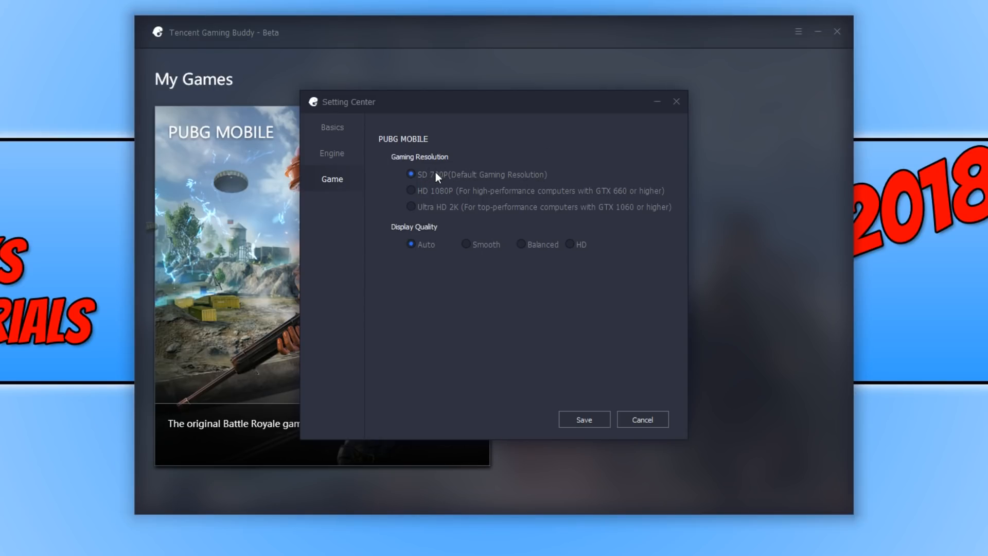
pyautogui.moveTo(518, 186)
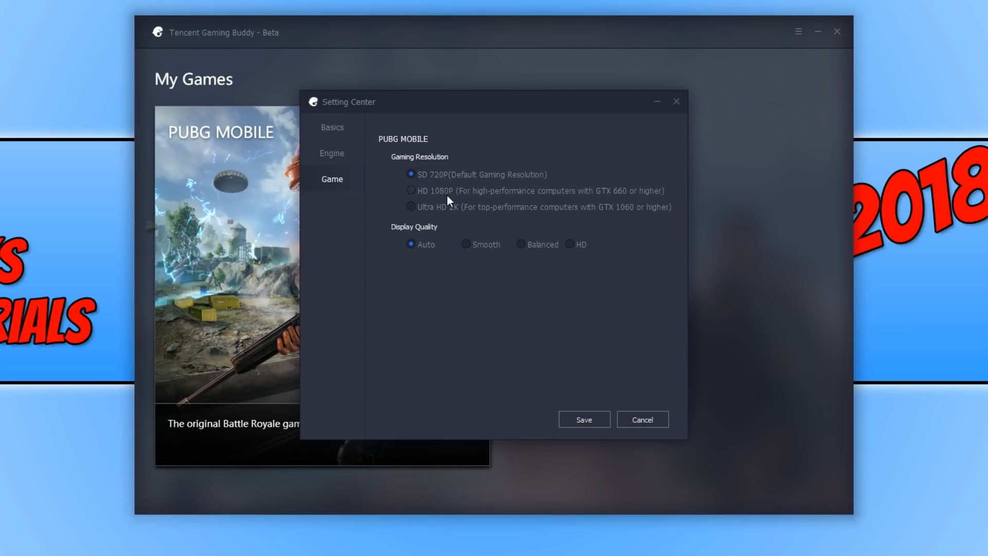
pyautogui.moveTo(503, 267)
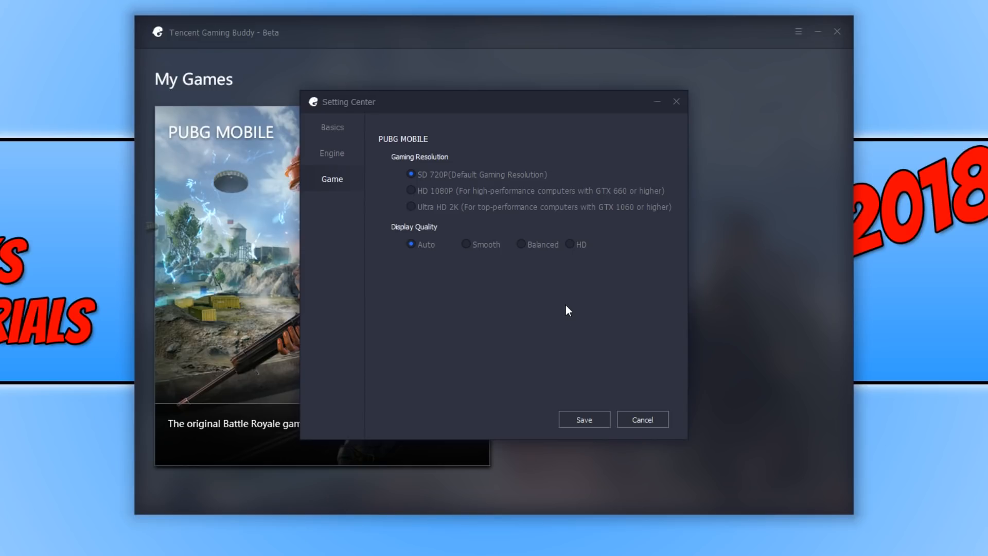
pyautogui.moveTo(468, 264)
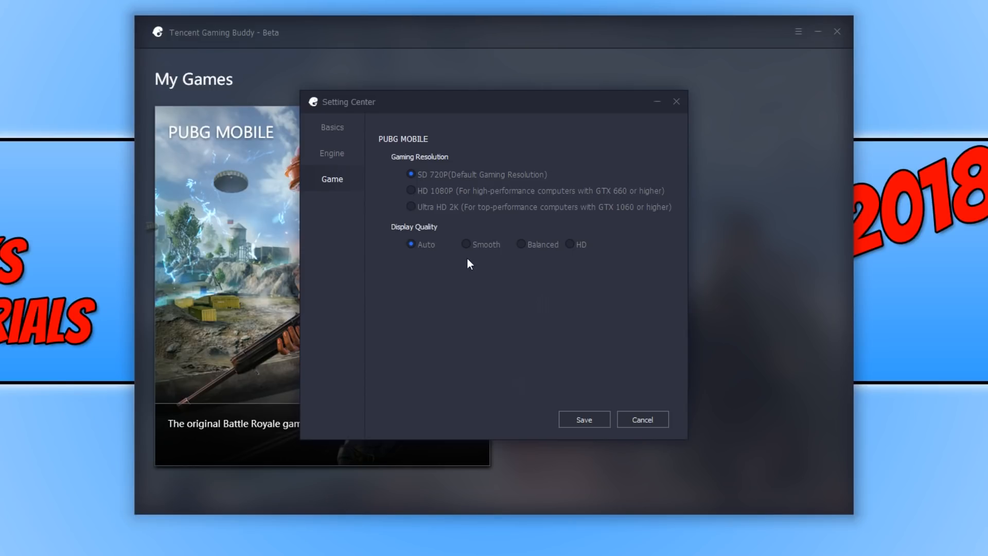
# Change PUBG MOBILE display quality to HD after briefly picking Smooth
pyautogui.click(466, 244)
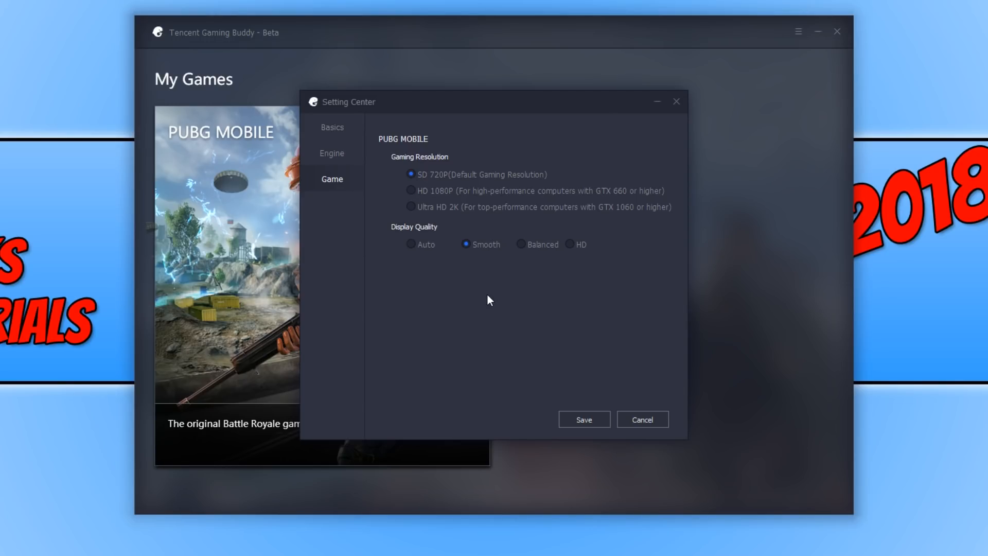
pyautogui.moveTo(511, 290)
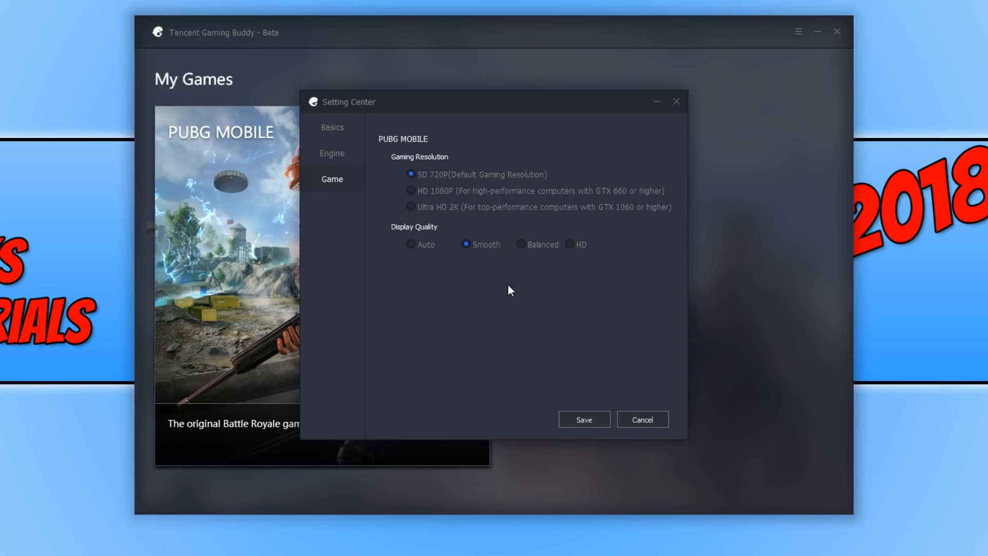
pyautogui.click(570, 244)
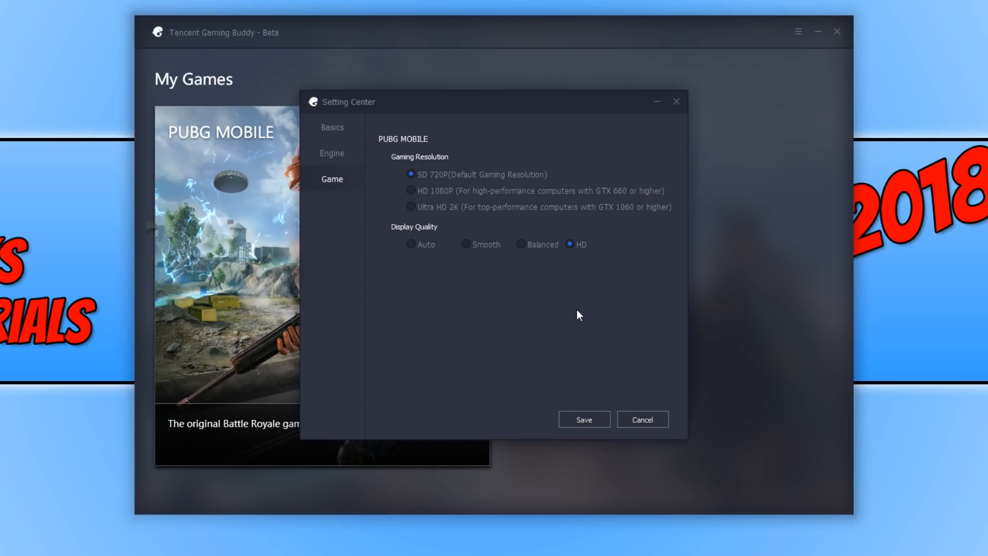
pyautogui.moveTo(600, 311)
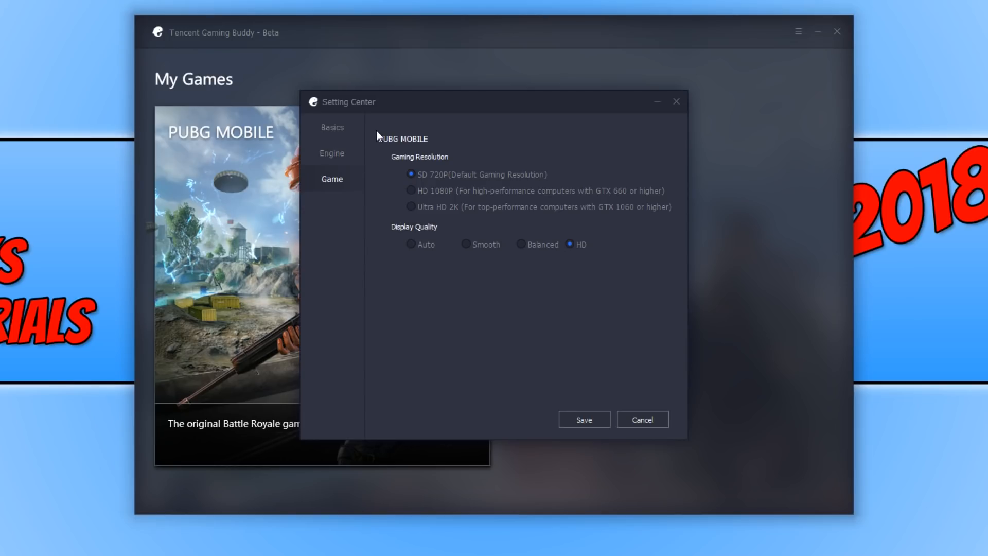
pyautogui.moveTo(387, 131)
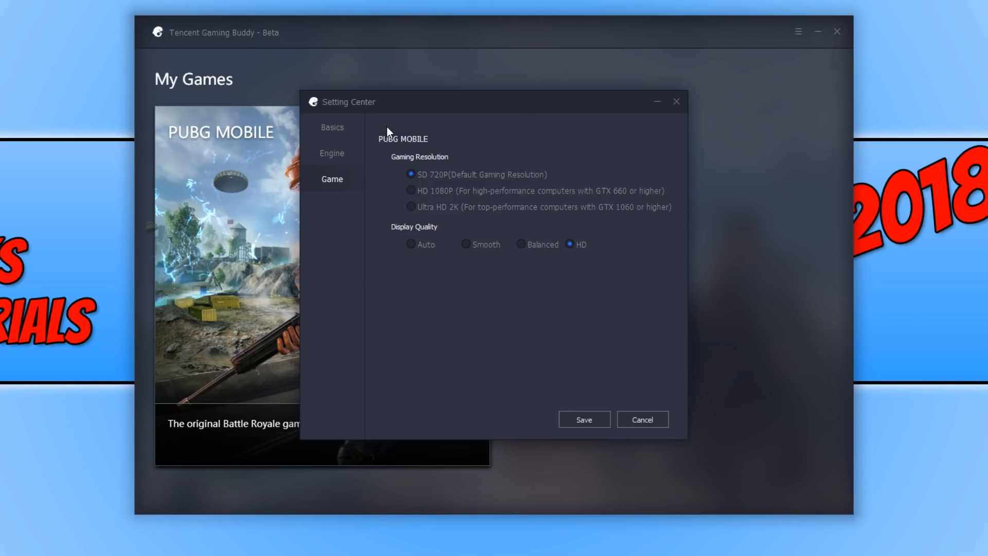